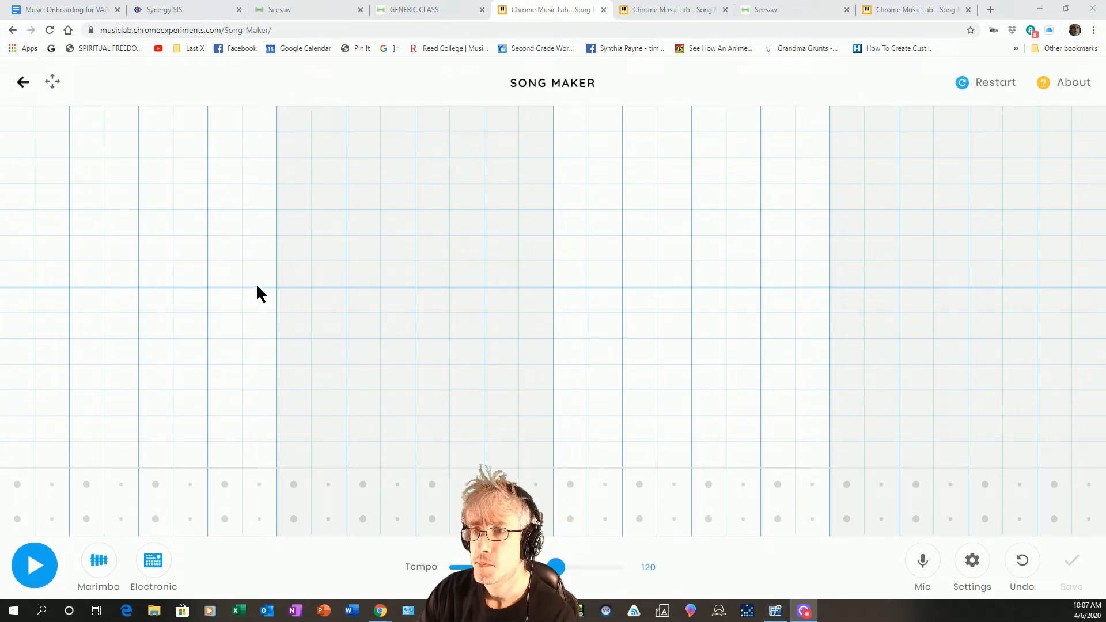
{"action": "mouse_move", "coordinate": [340, 284]}
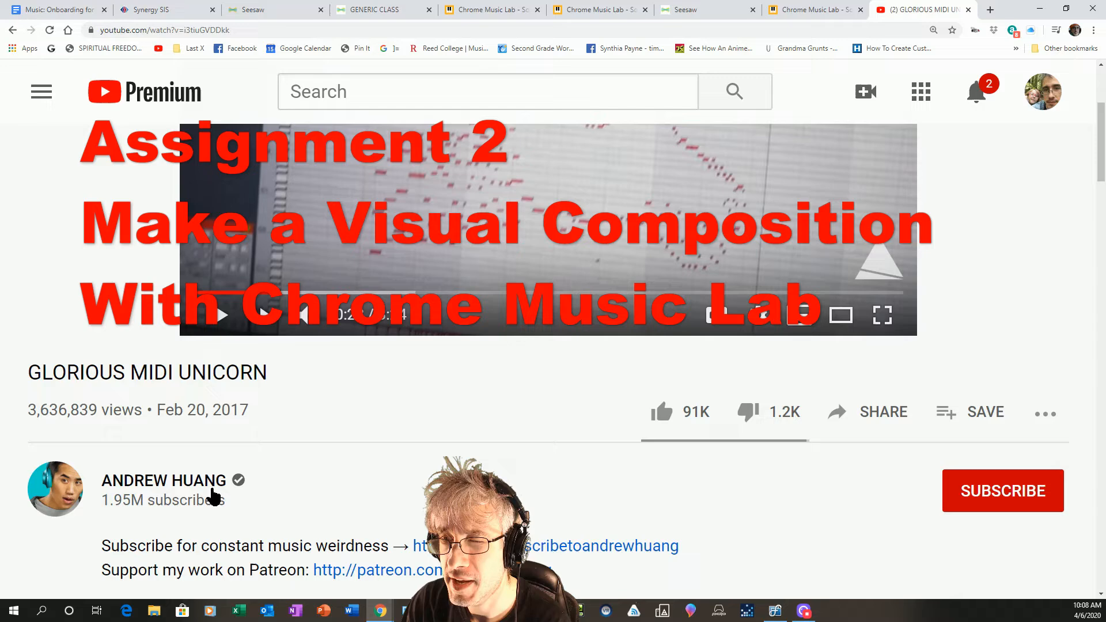
Set Song Maker settings to 8 bars, finer beat splits and a 3-octave range.
{"action": "left_click", "coordinate": [491, 10]}
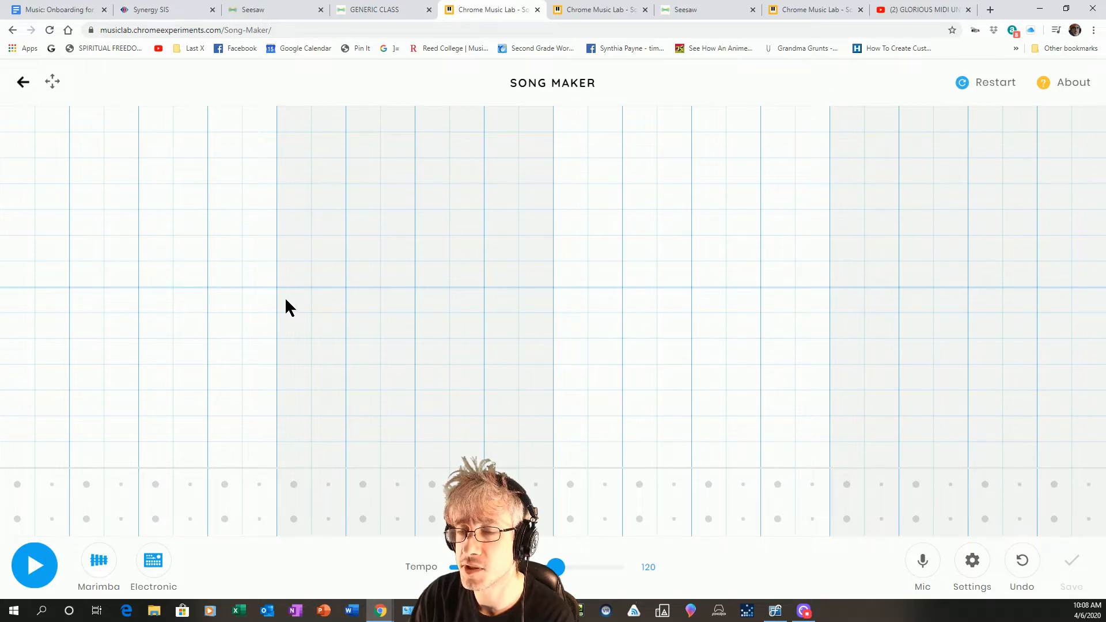
{"action": "mouse_move", "coordinate": [189, 401]}
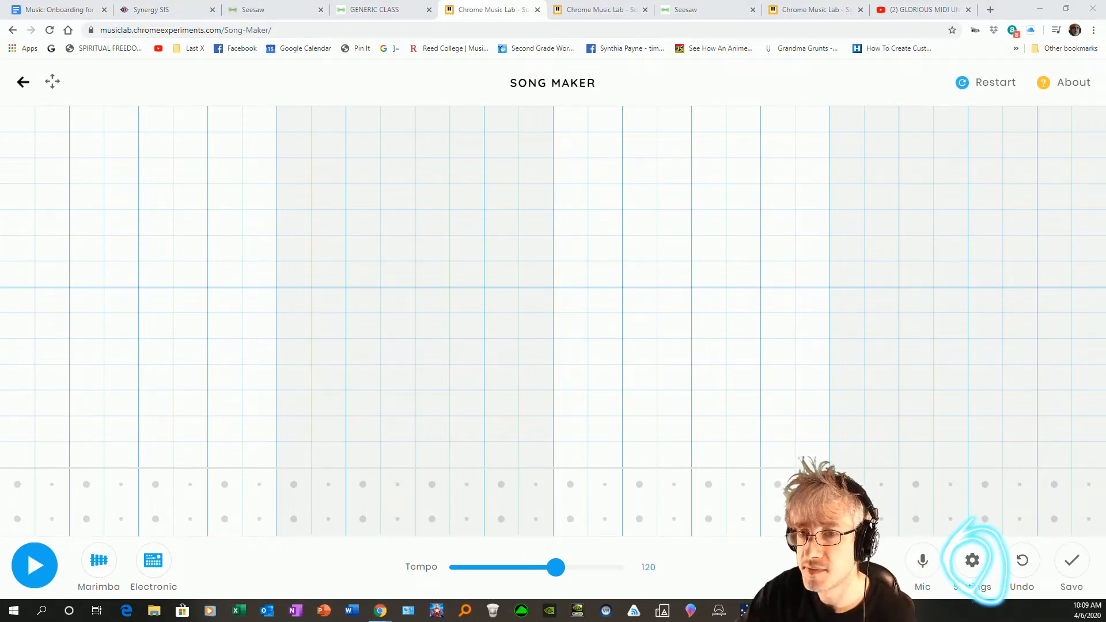
{"action": "left_click", "coordinate": [973, 560]}
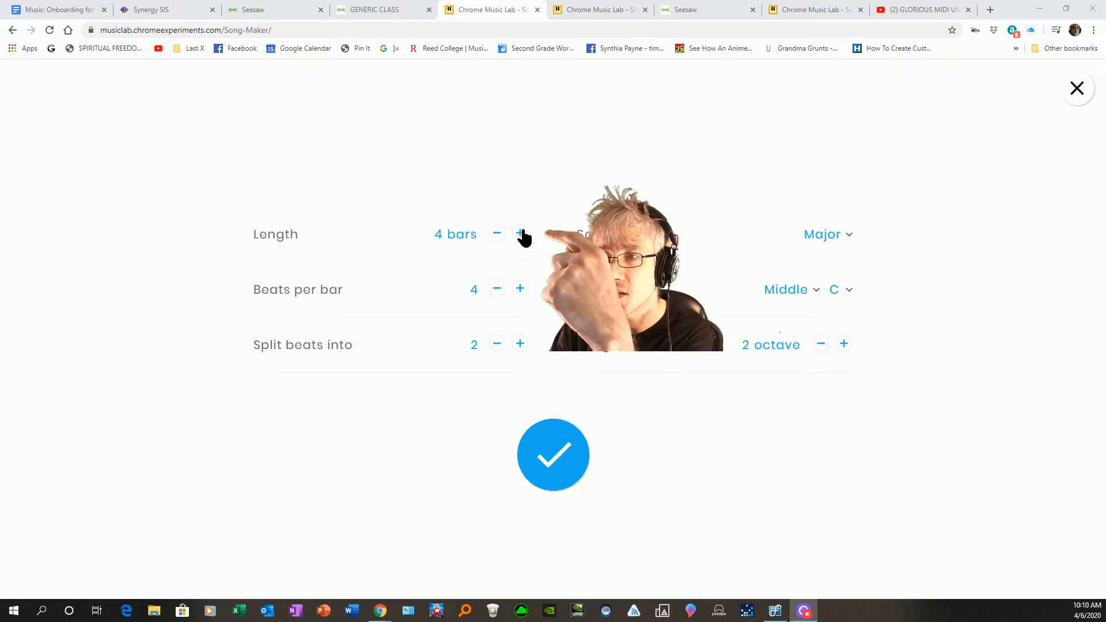
{"action": "left_click", "coordinate": [520, 233]}
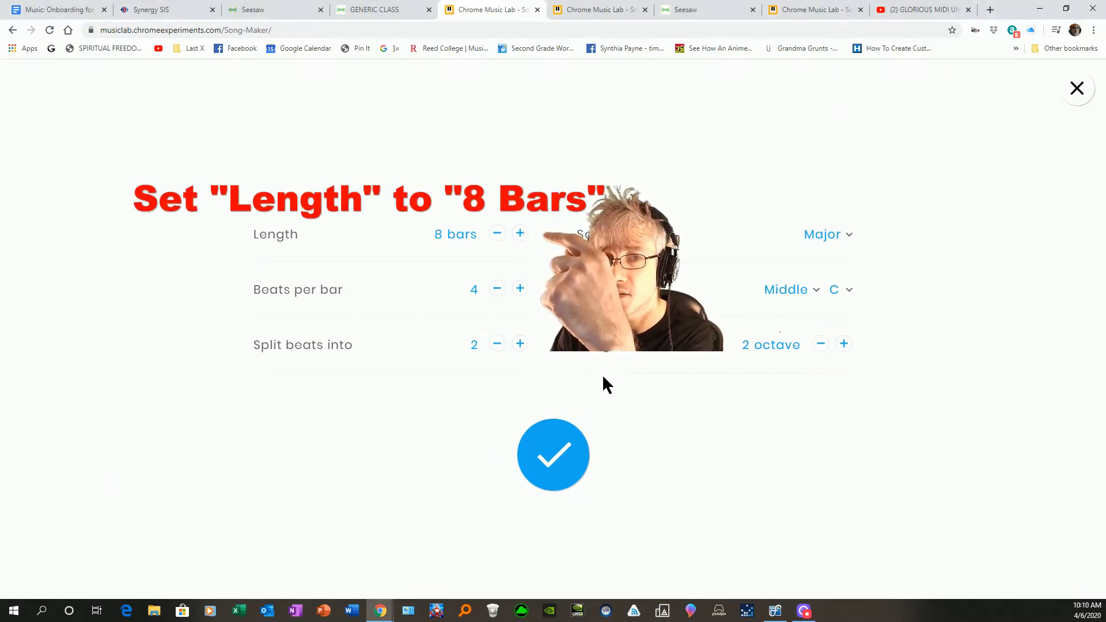
{"action": "mouse_move", "coordinate": [532, 308]}
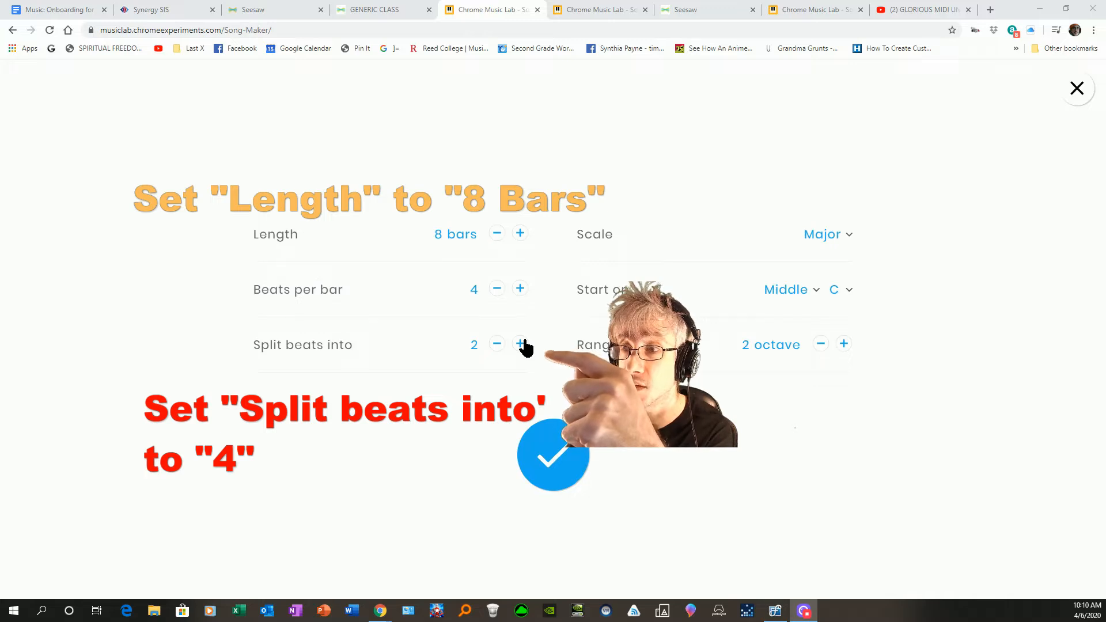
{"action": "left_click", "coordinate": [520, 344]}
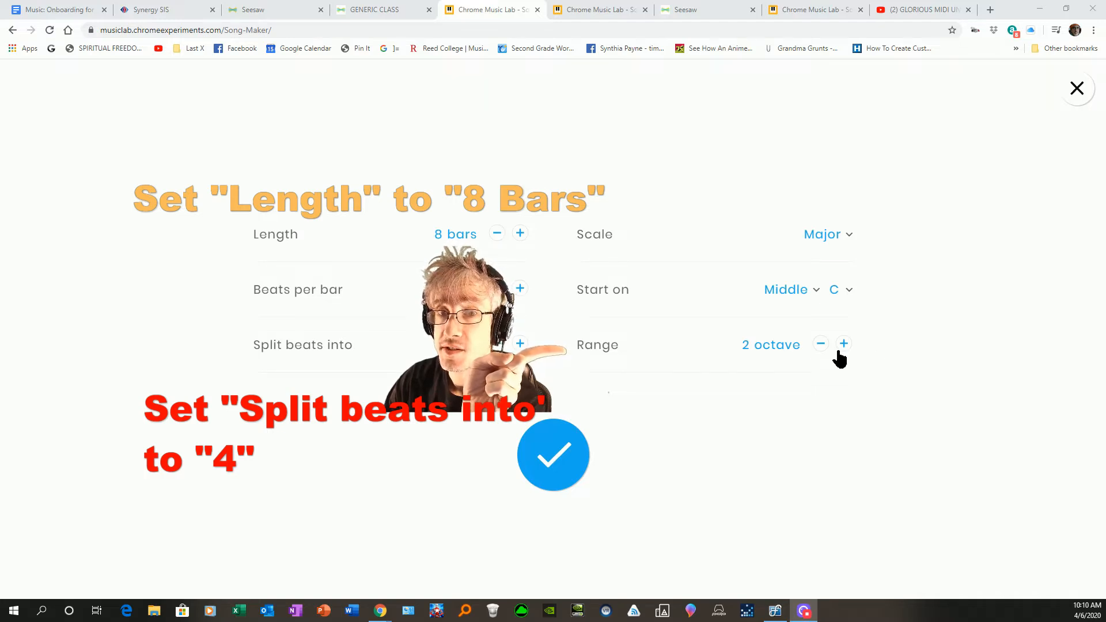
{"action": "left_click", "coordinate": [843, 343]}
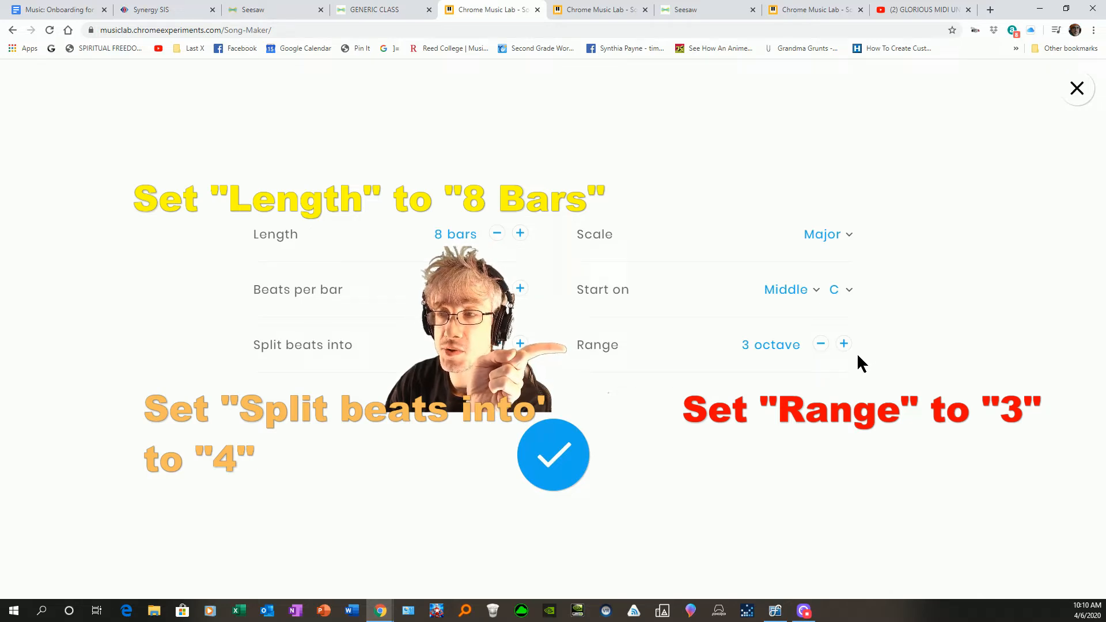
{"action": "mouse_move", "coordinate": [851, 370]}
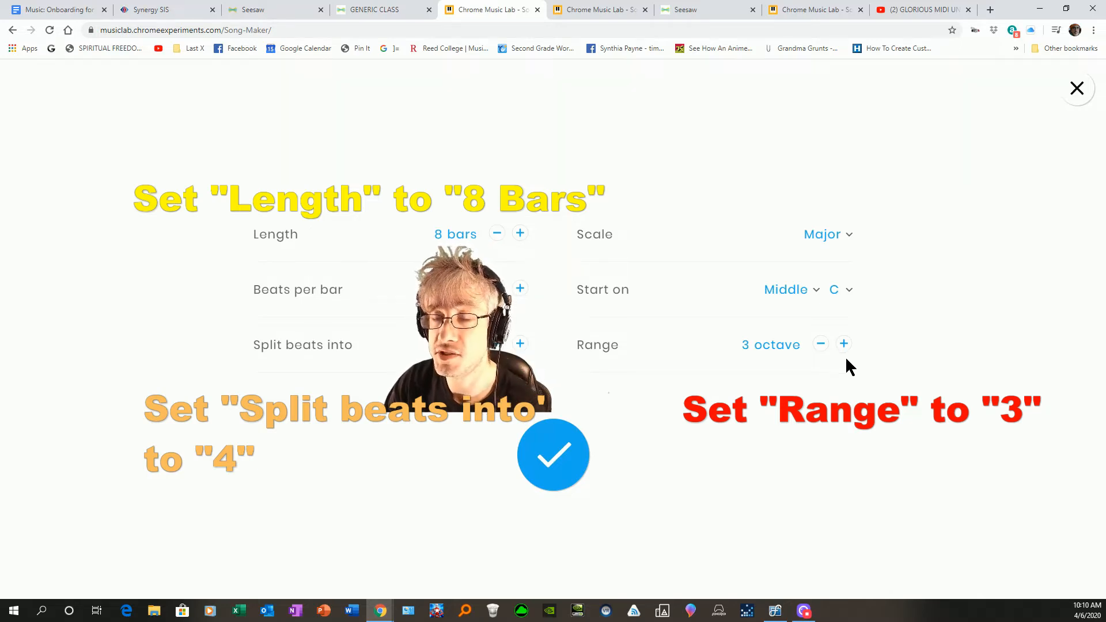
{"action": "left_click", "coordinate": [553, 455]}
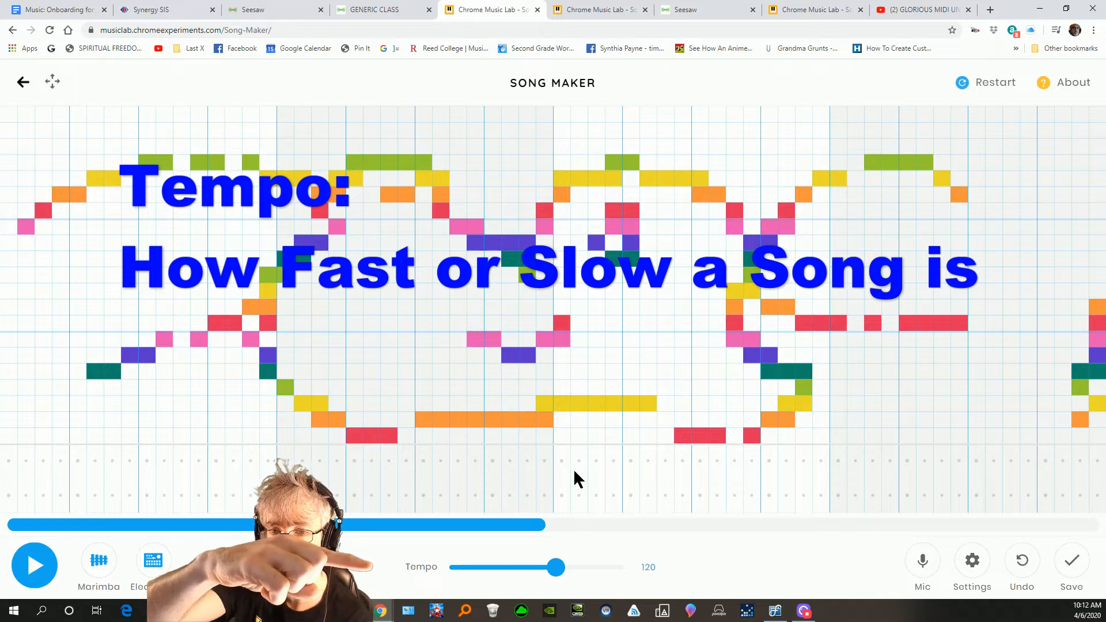
Play back the colourful note drawing and bring up the GLORIOUS MIDI UNICORN video.
{"action": "left_click", "coordinate": [34, 564]}
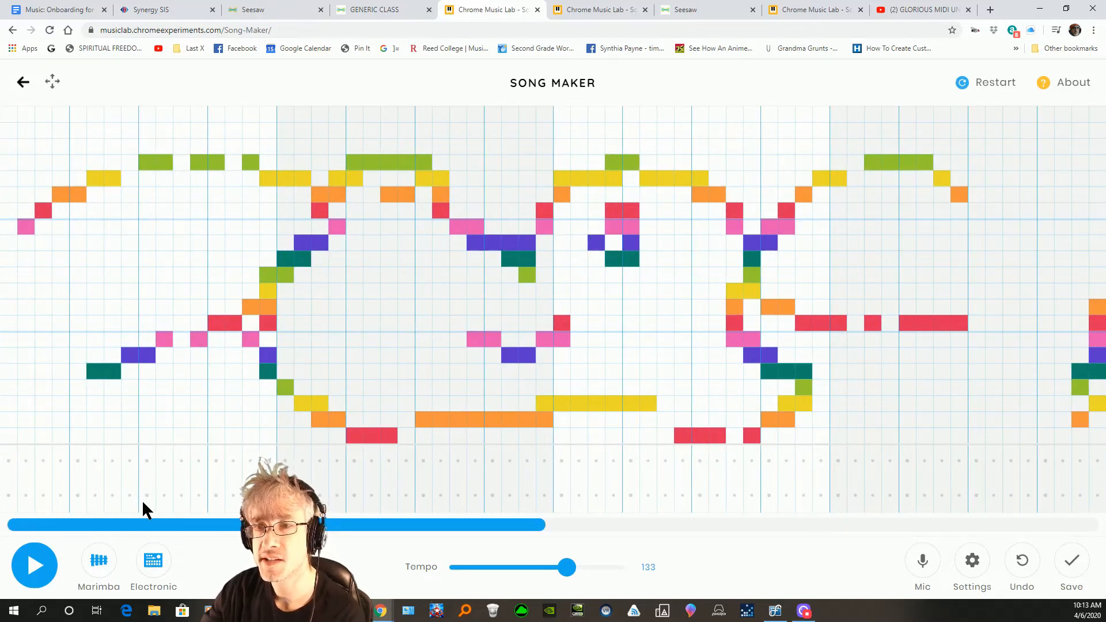
{"action": "left_click", "coordinate": [934, 10]}
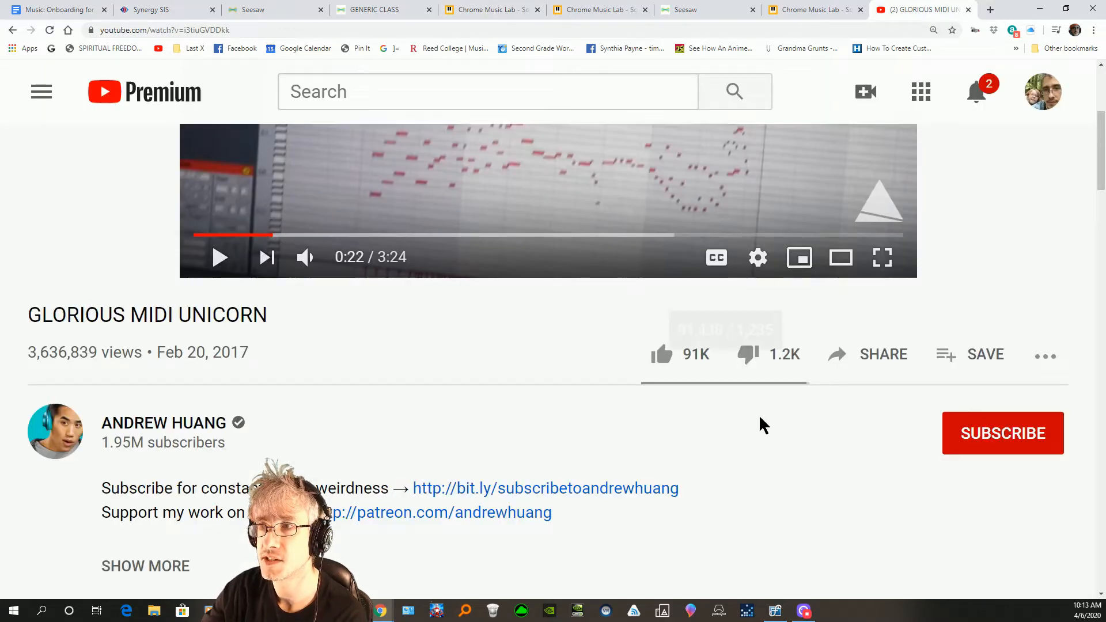
View the MIDI unicorn video full screen, then return to the Song Maker song.
{"action": "left_click", "coordinate": [883, 258]}
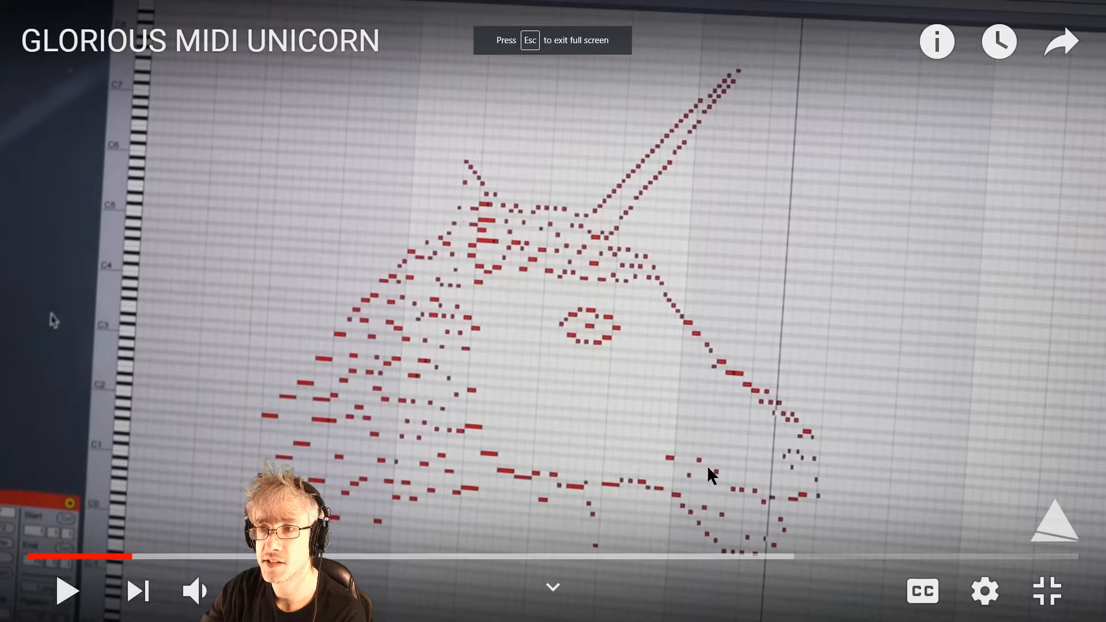
{"action": "mouse_move", "coordinate": [632, 214]}
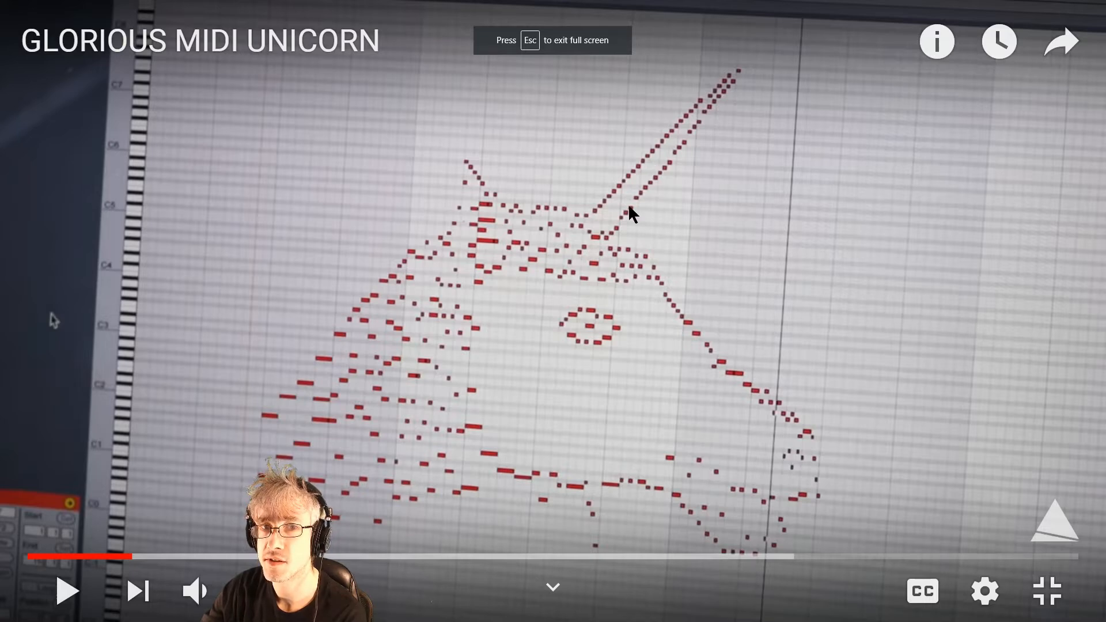
{"action": "mouse_move", "coordinate": [505, 248]}
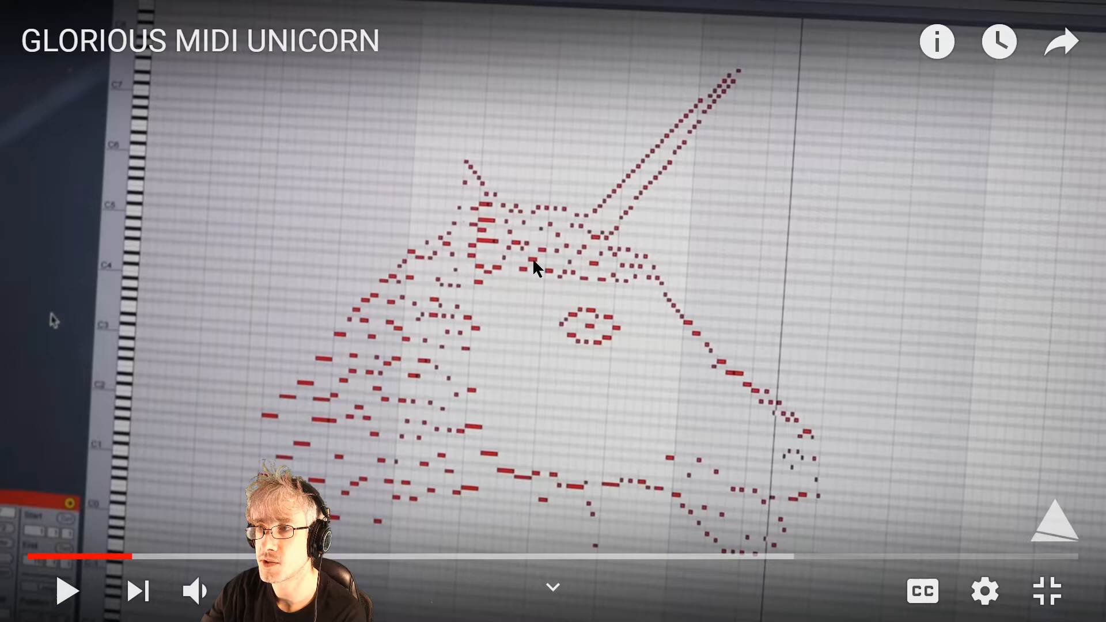
{"action": "mouse_move", "coordinate": [734, 59]}
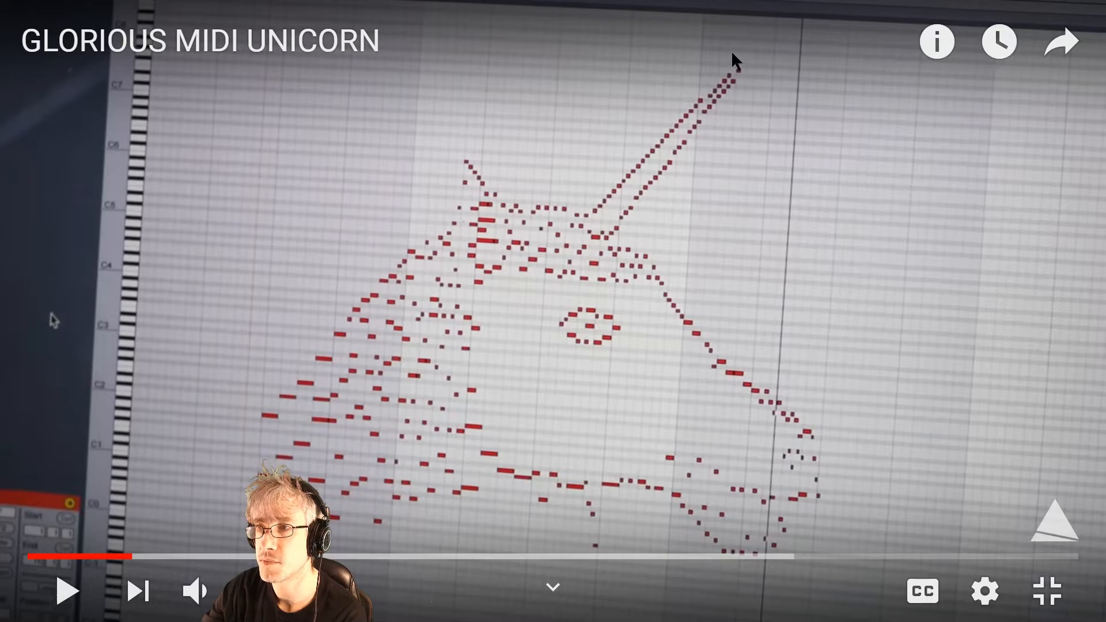
{"action": "mouse_move", "coordinate": [604, 262]}
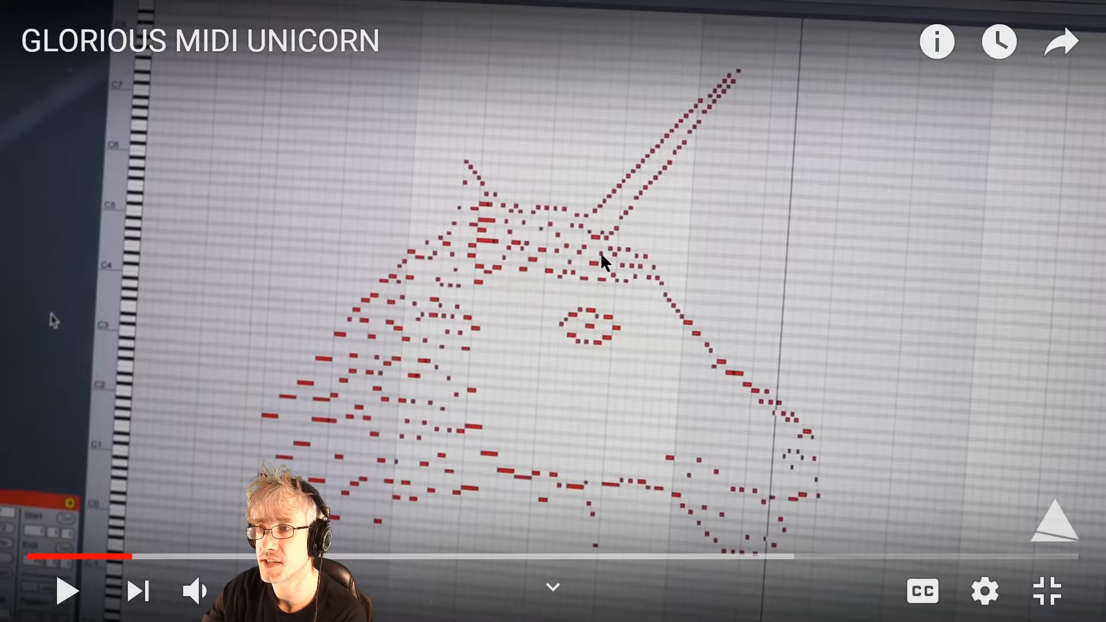
{"action": "mouse_move", "coordinate": [608, 87]}
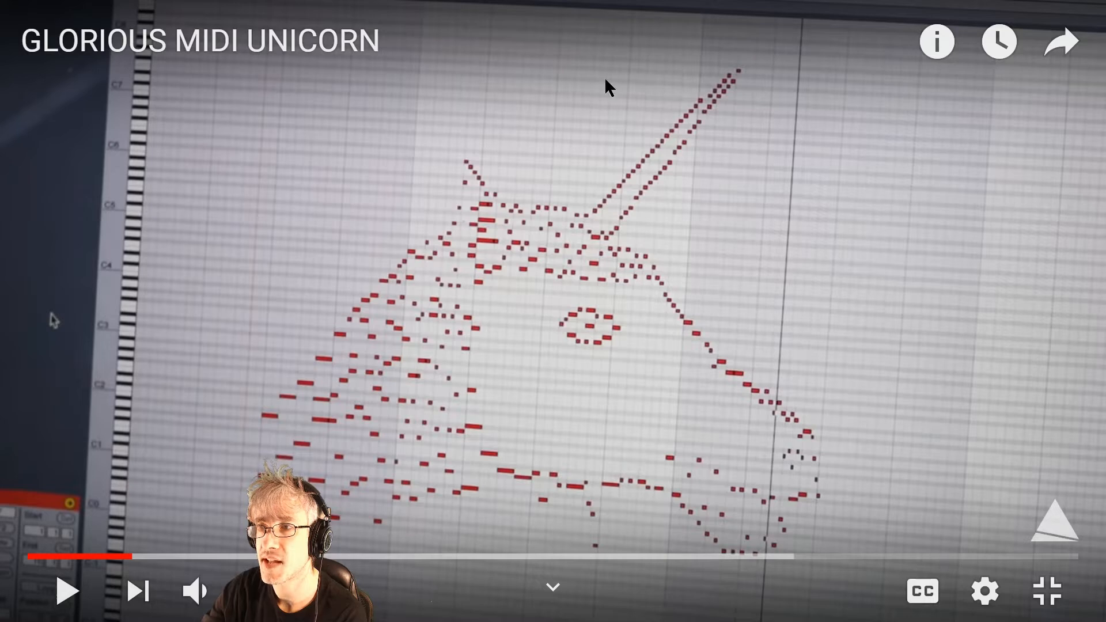
{"action": "mouse_move", "coordinate": [588, 256]}
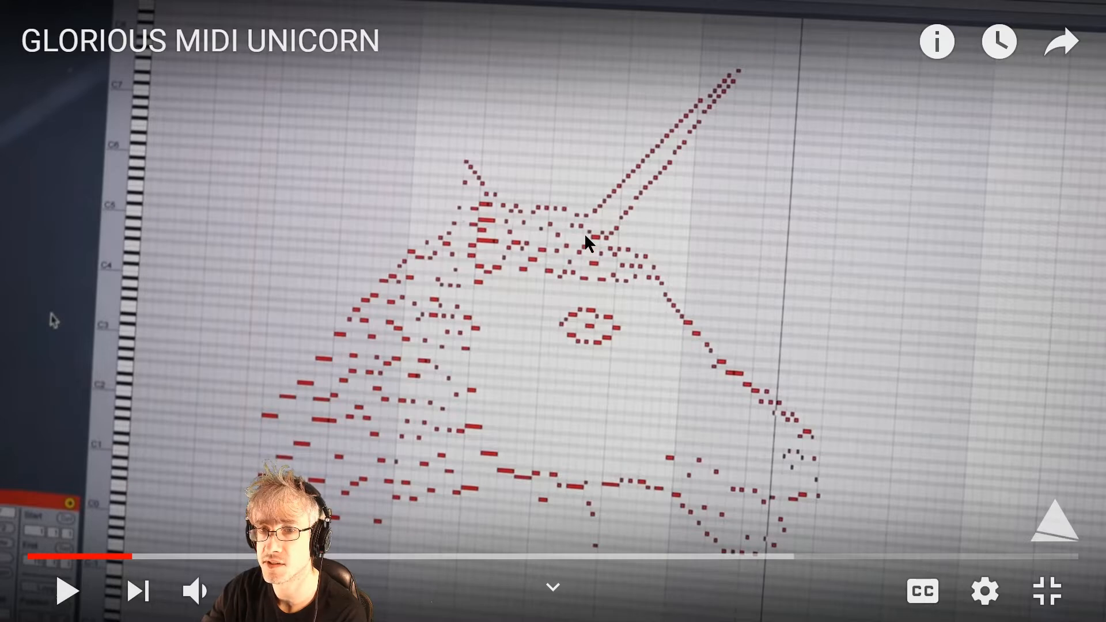
{"action": "mouse_move", "coordinate": [606, 231]}
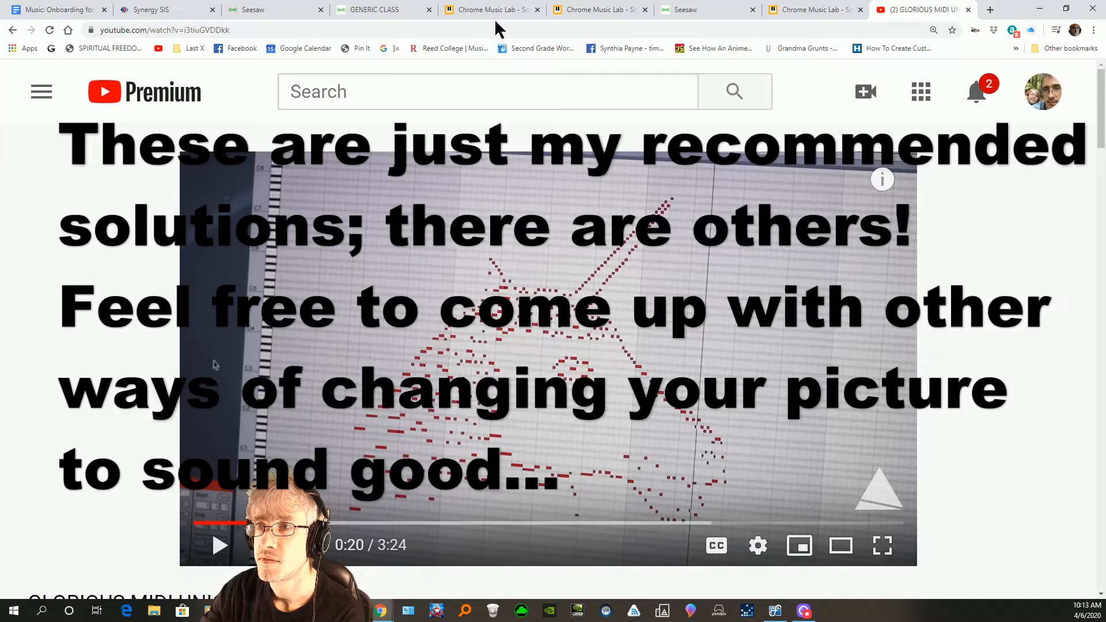
{"action": "left_click", "coordinate": [498, 9]}
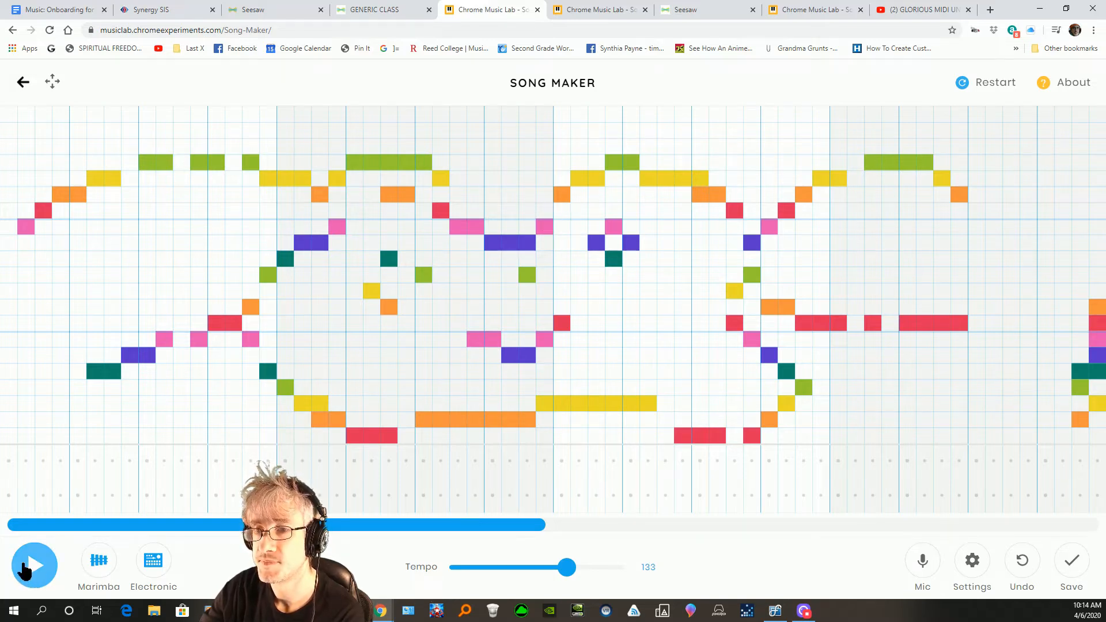
{"action": "left_click", "coordinate": [35, 565]}
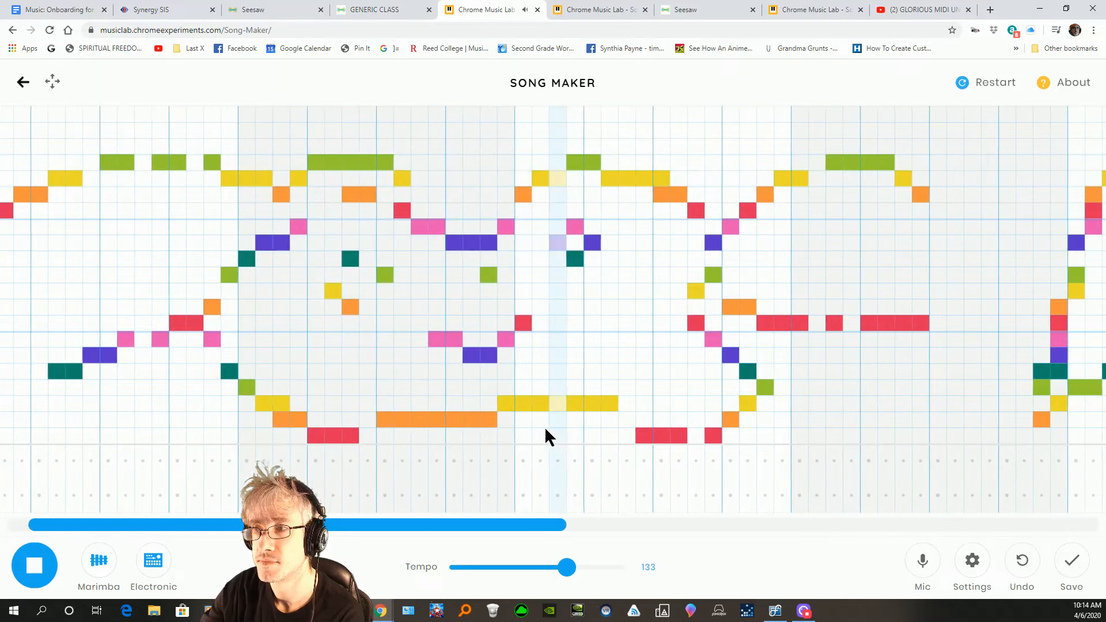
Stop playback and edit a grid note toward a sparser melody.
{"action": "left_click", "coordinate": [35, 565]}
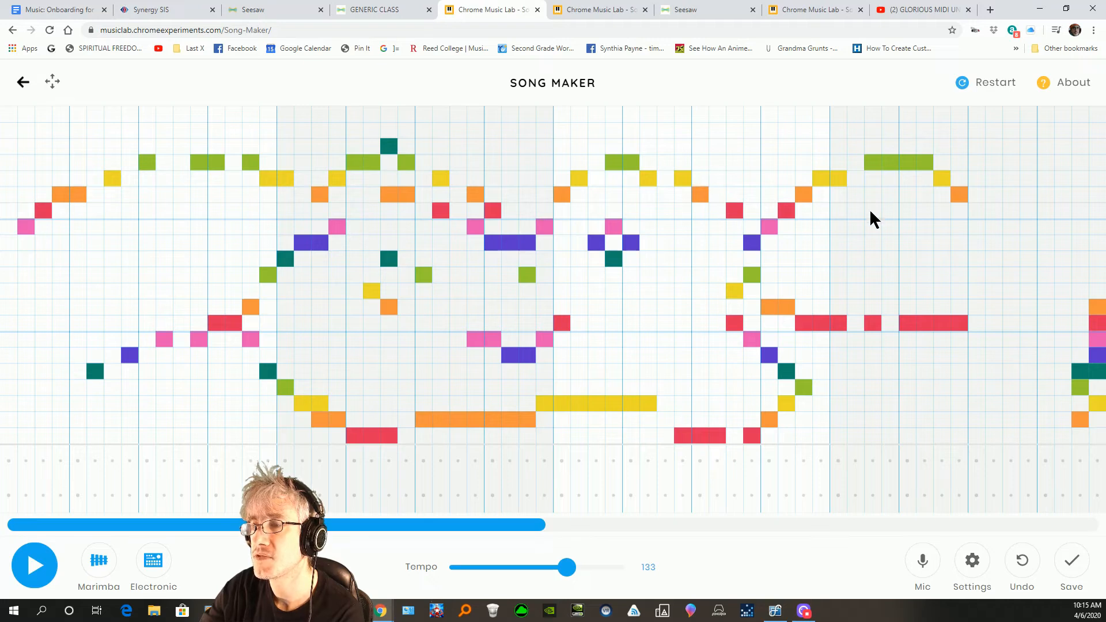
{"action": "mouse_move", "coordinate": [588, 405]}
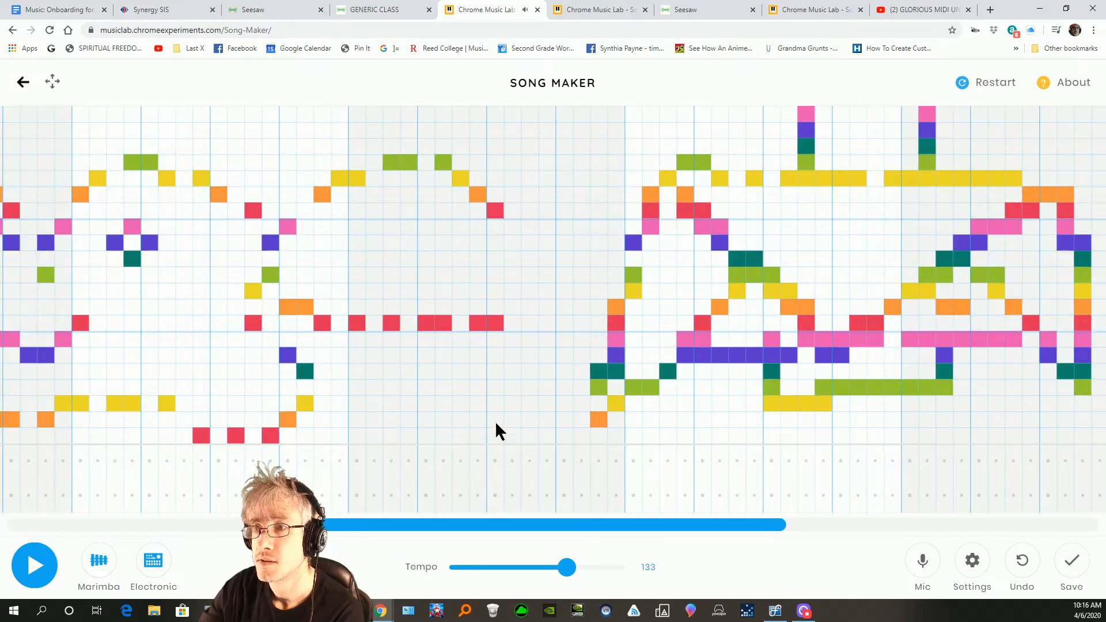
{"action": "left_click", "coordinate": [512, 202]}
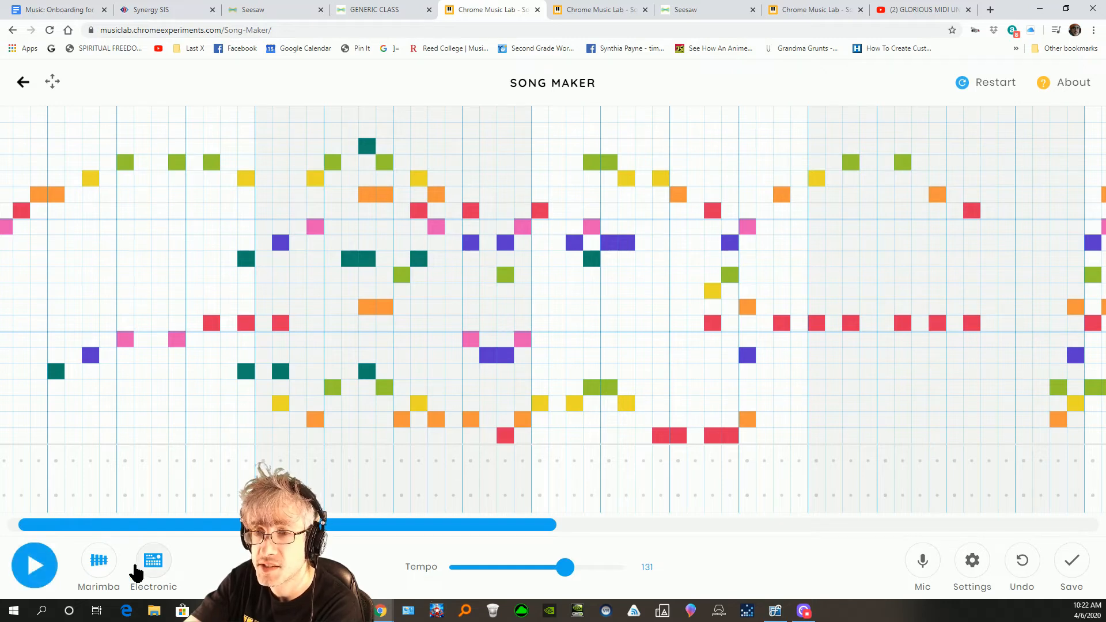
Switch the melody instrument toward synth, audition it, and add a percussion beat.
{"action": "left_click", "coordinate": [98, 561]}
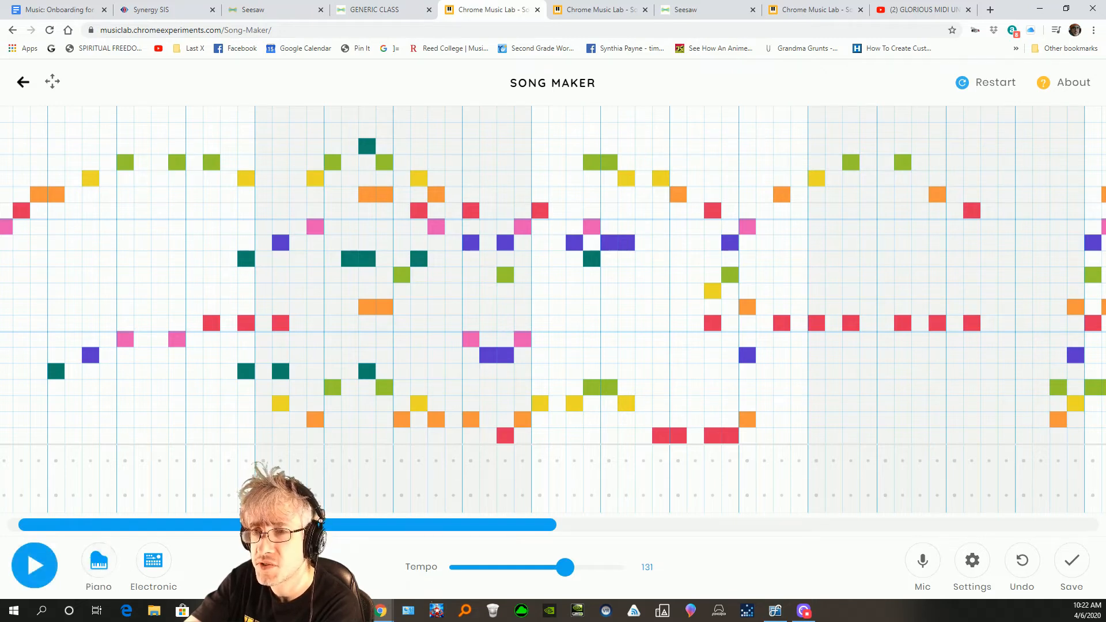
{"action": "left_click", "coordinate": [34, 566]}
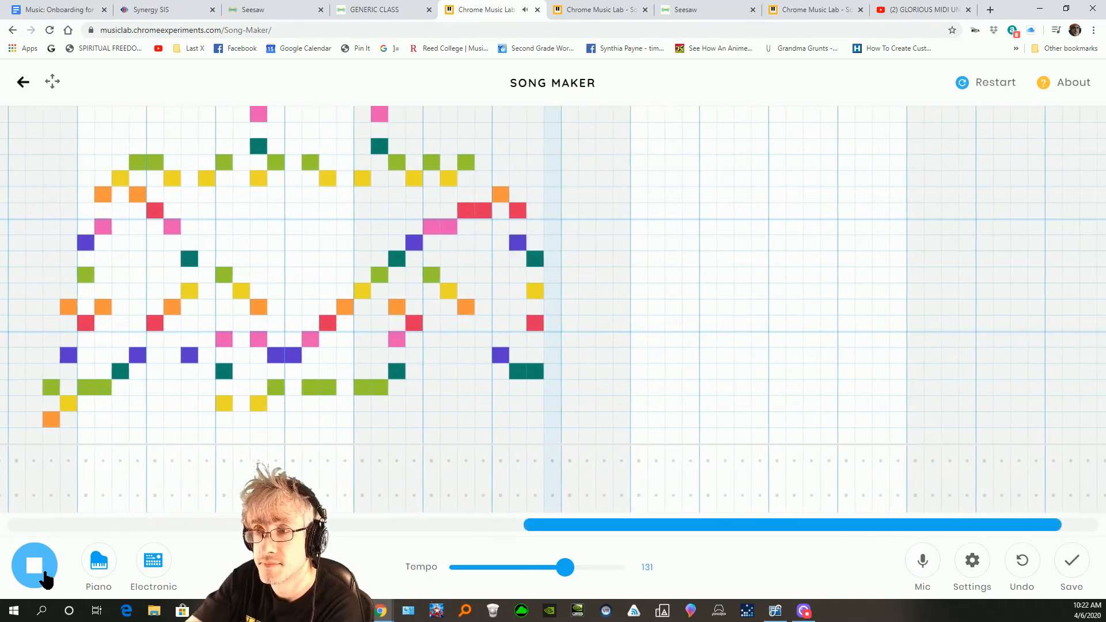
{"action": "left_click", "coordinate": [34, 566]}
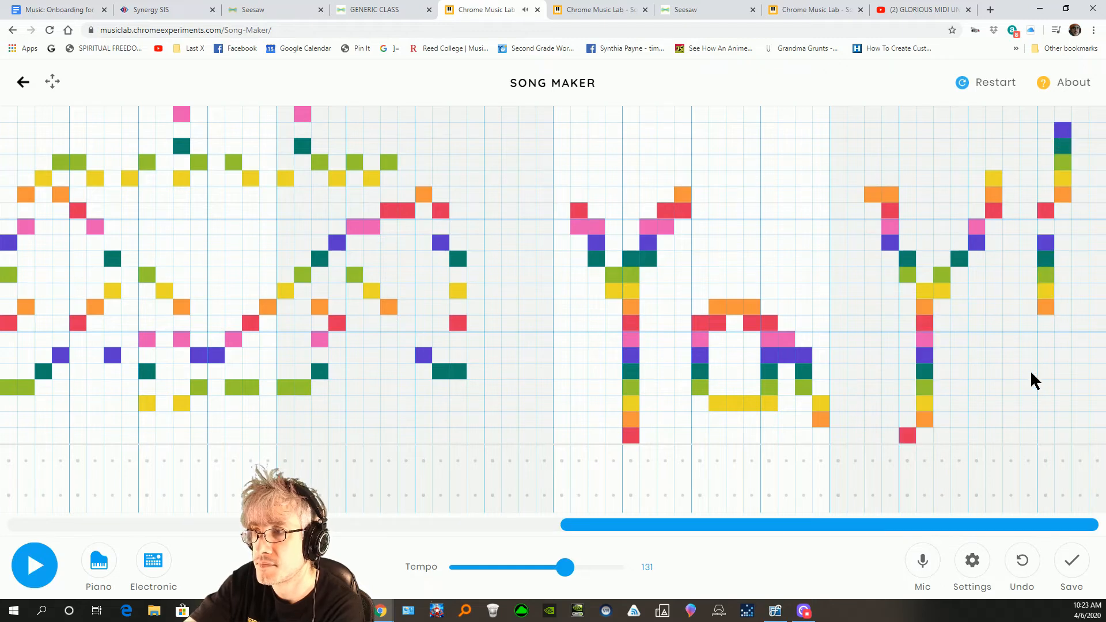
{"action": "left_click", "coordinate": [1046, 433]}
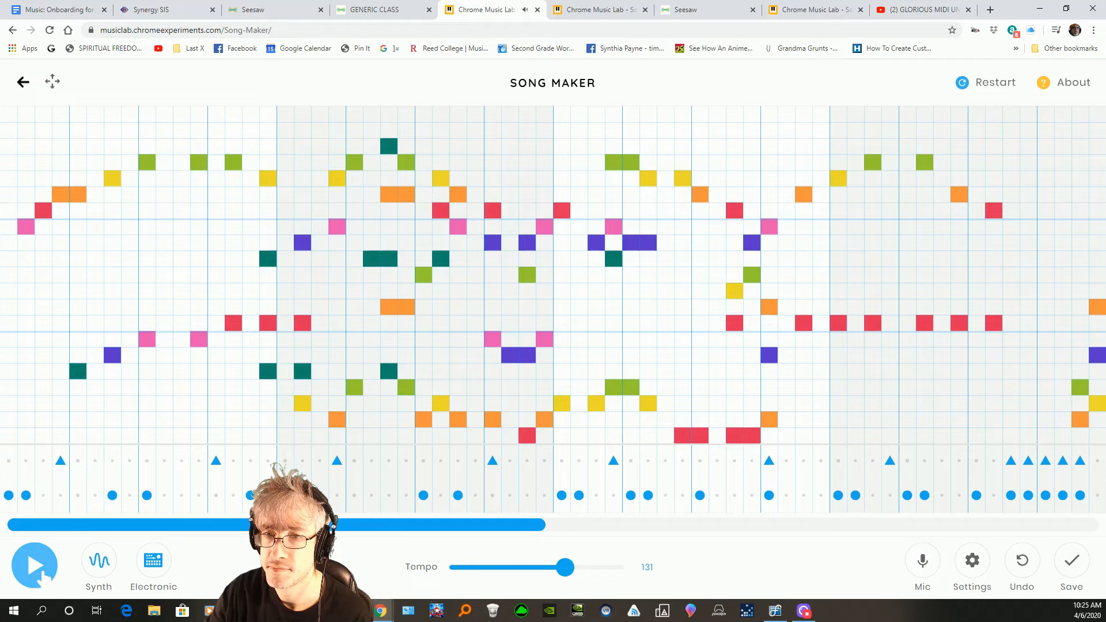
{"action": "left_click", "coordinate": [35, 565]}
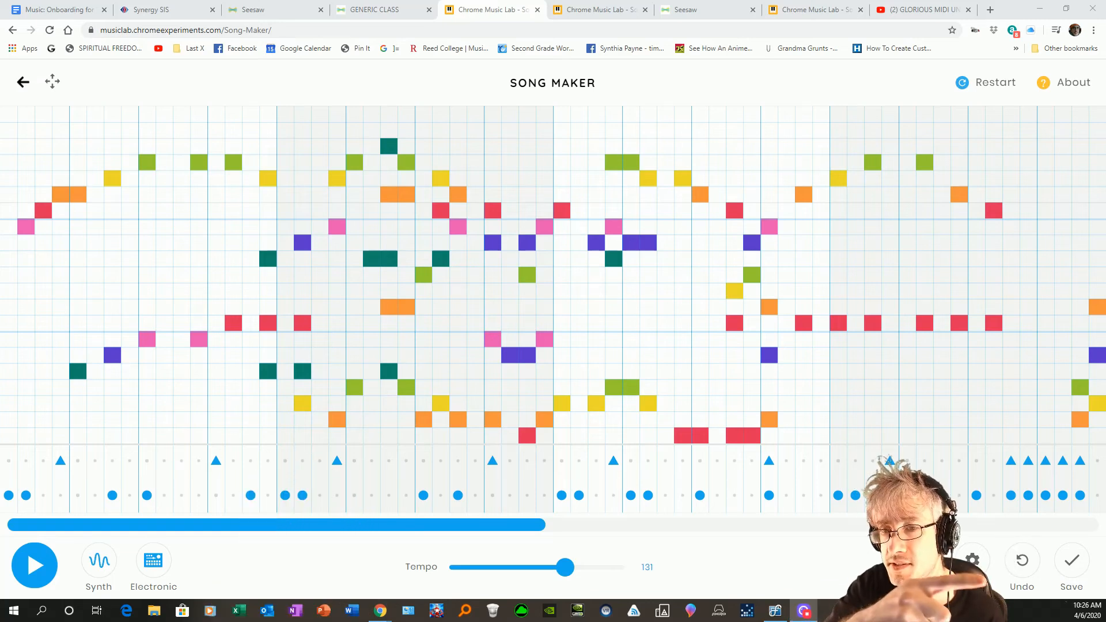
Save the song to get its shareable link.
{"action": "left_click", "coordinate": [1073, 560]}
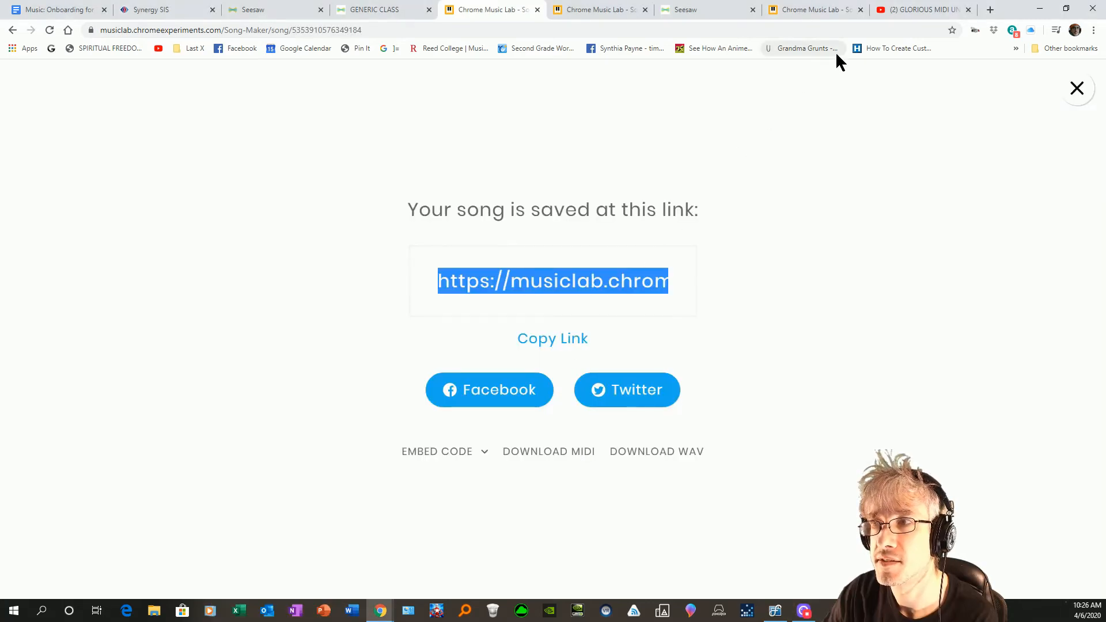
{"action": "mouse_move", "coordinate": [406, 138]}
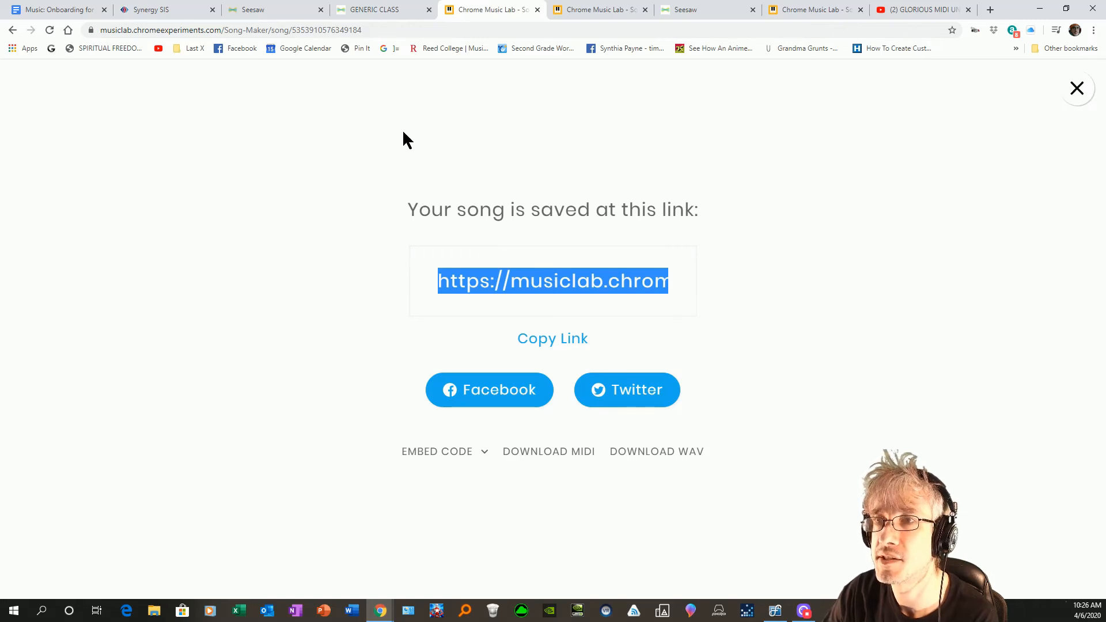
{"action": "mouse_move", "coordinate": [279, 27]}
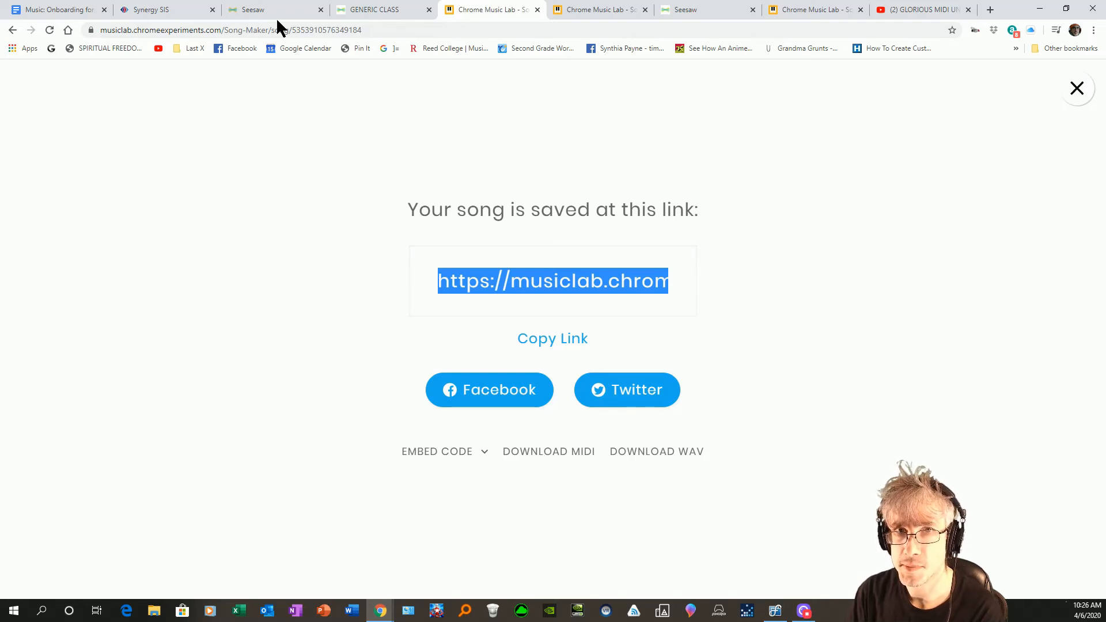
{"action": "mouse_move", "coordinate": [538, 216]}
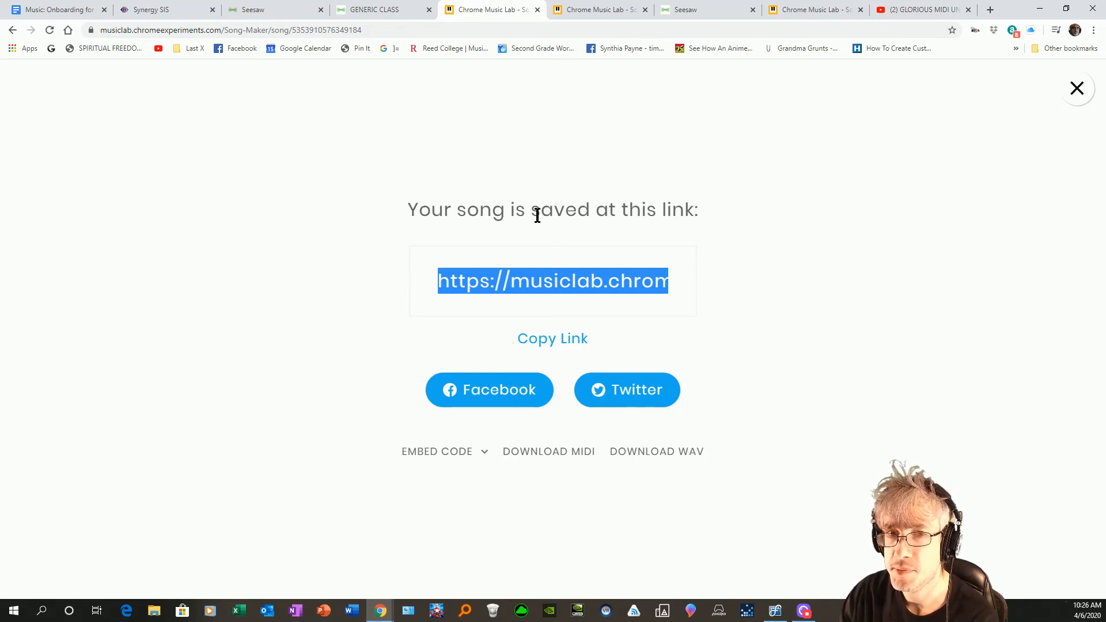